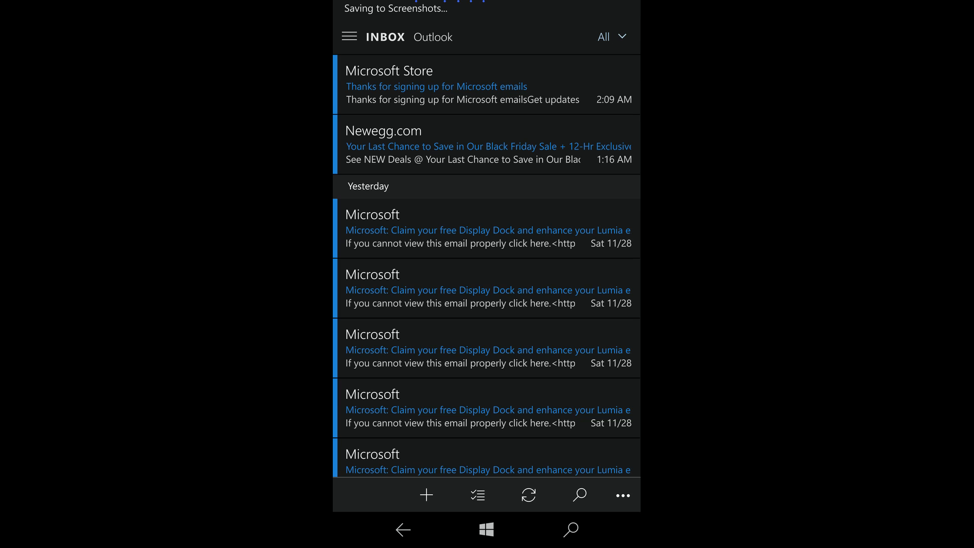
Open the 'Claim your free Display Dock' promotion email from the inbox.
{"action": "left_click", "coordinate": [487, 228]}
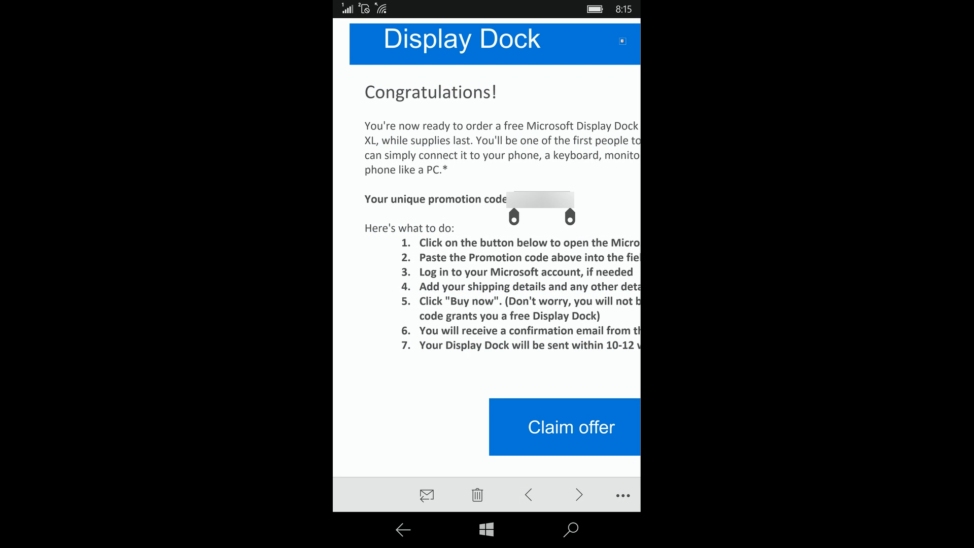